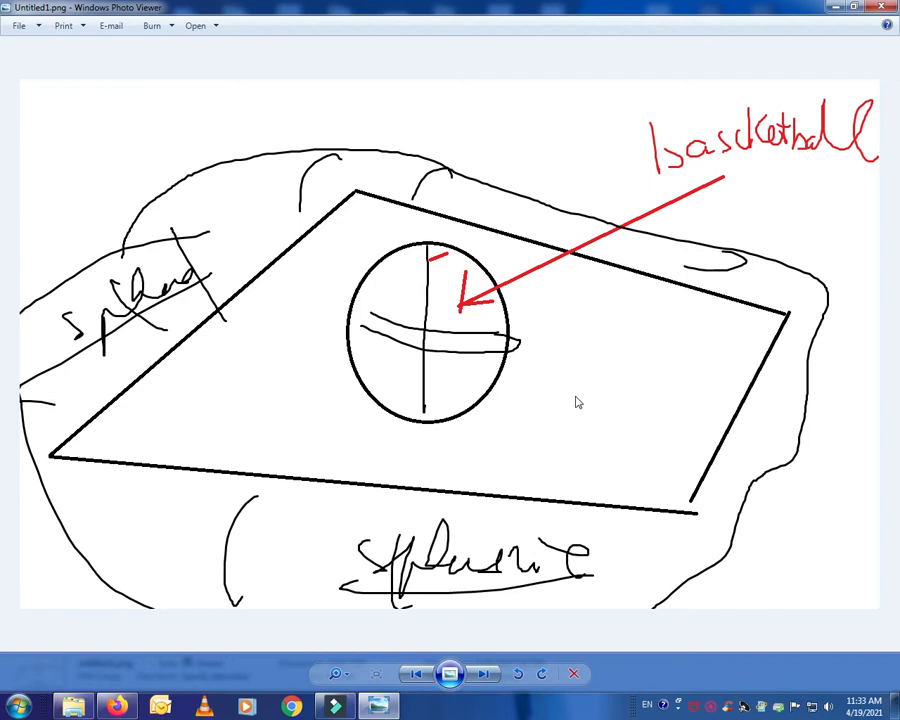
{"action": "mouse_move", "coordinate": [455, 407]}
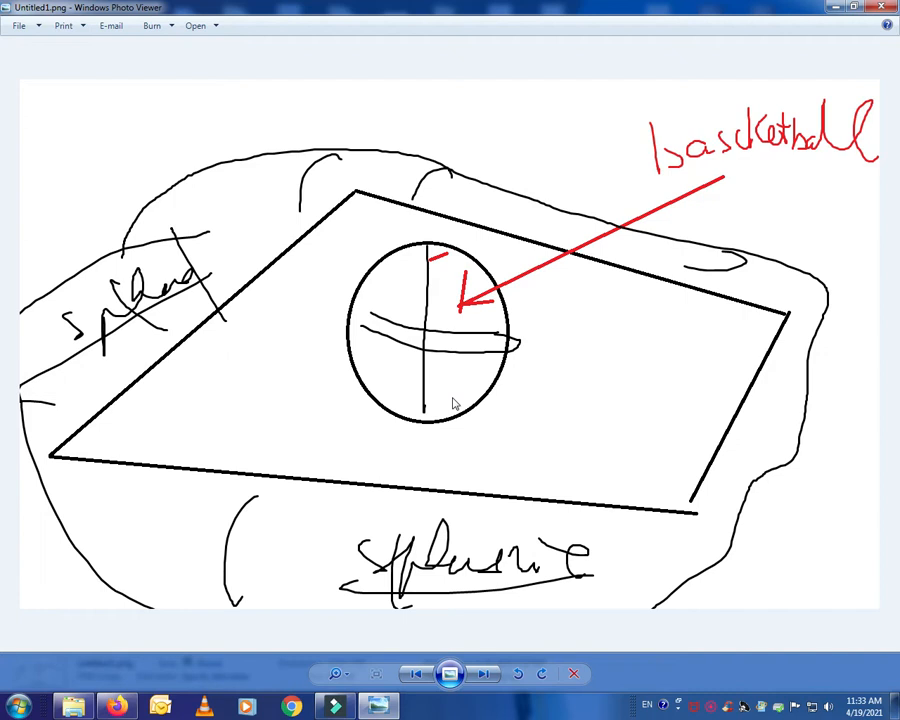
{"action": "mouse_move", "coordinate": [417, 420]}
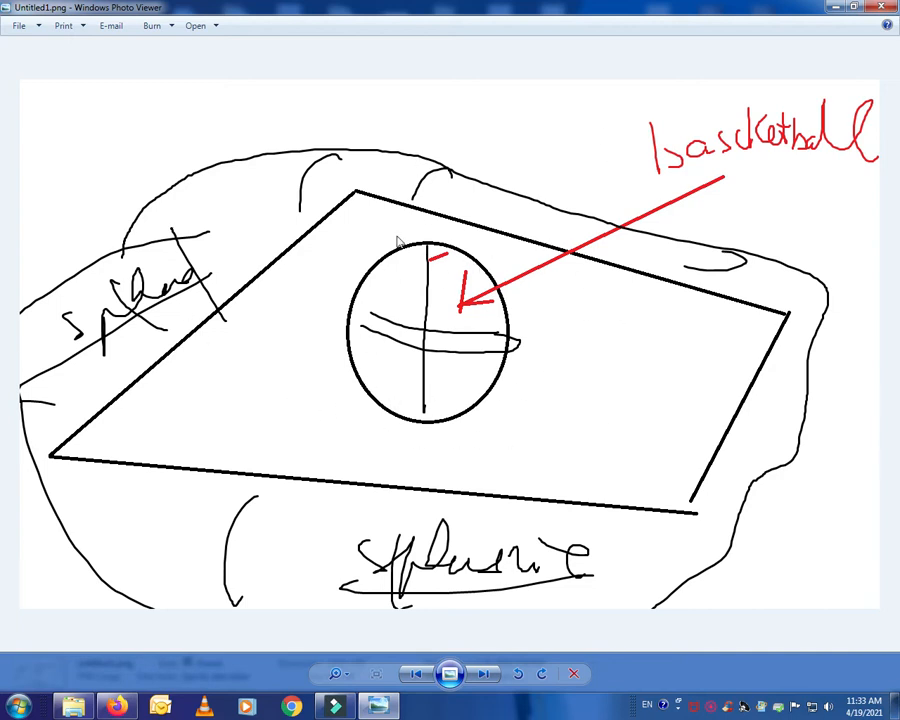
{"action": "mouse_move", "coordinate": [200, 203]}
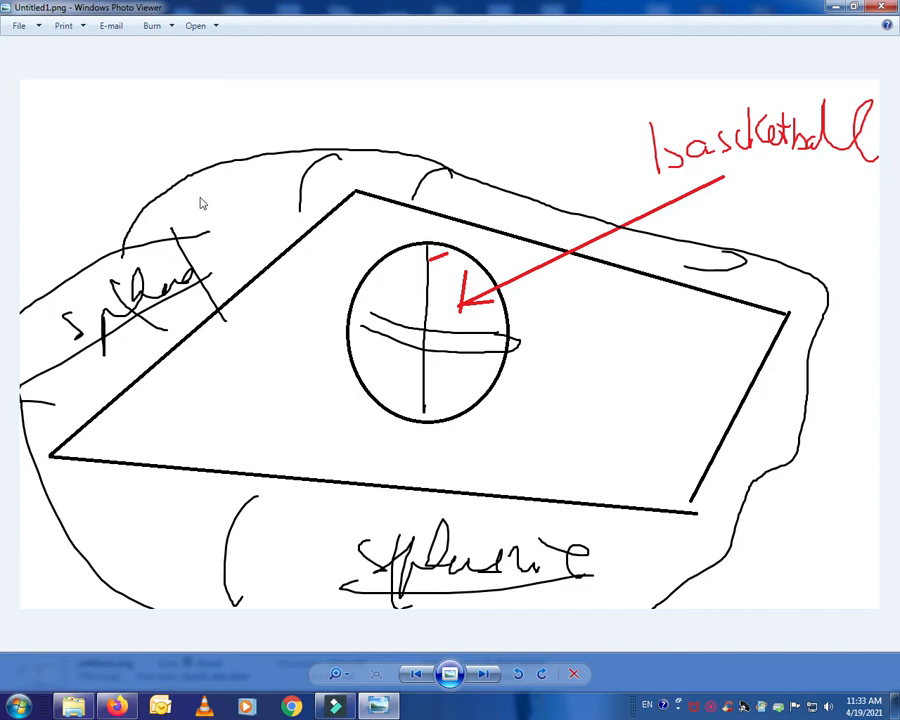
{"action": "mouse_move", "coordinate": [122, 68]}
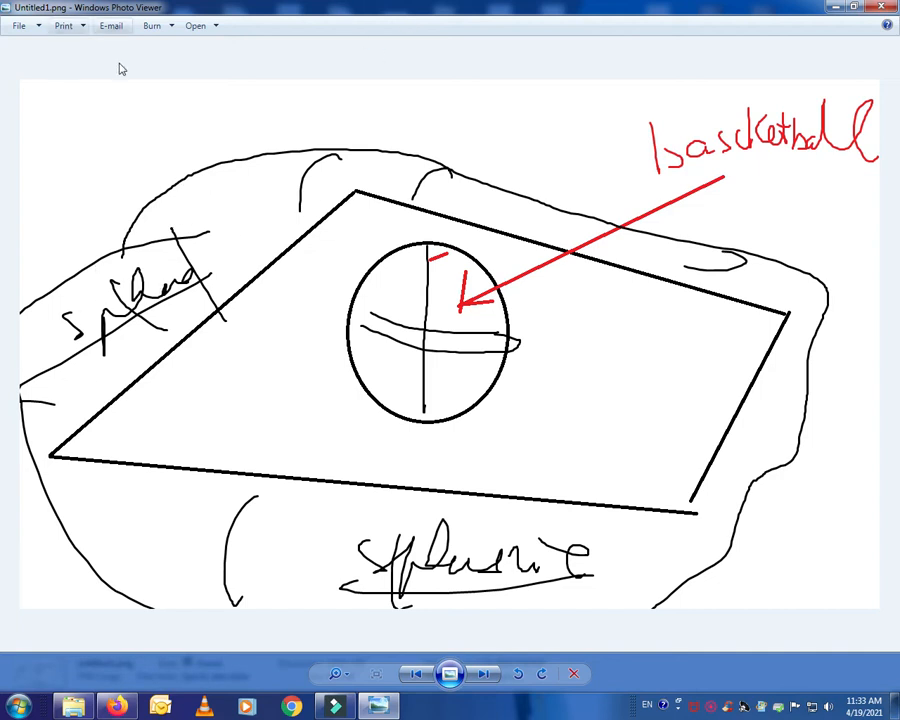
- Open the basketball sketch in Paint and draw a black scribble inside the ball
{"action": "left_click", "coordinate": [196, 25]}
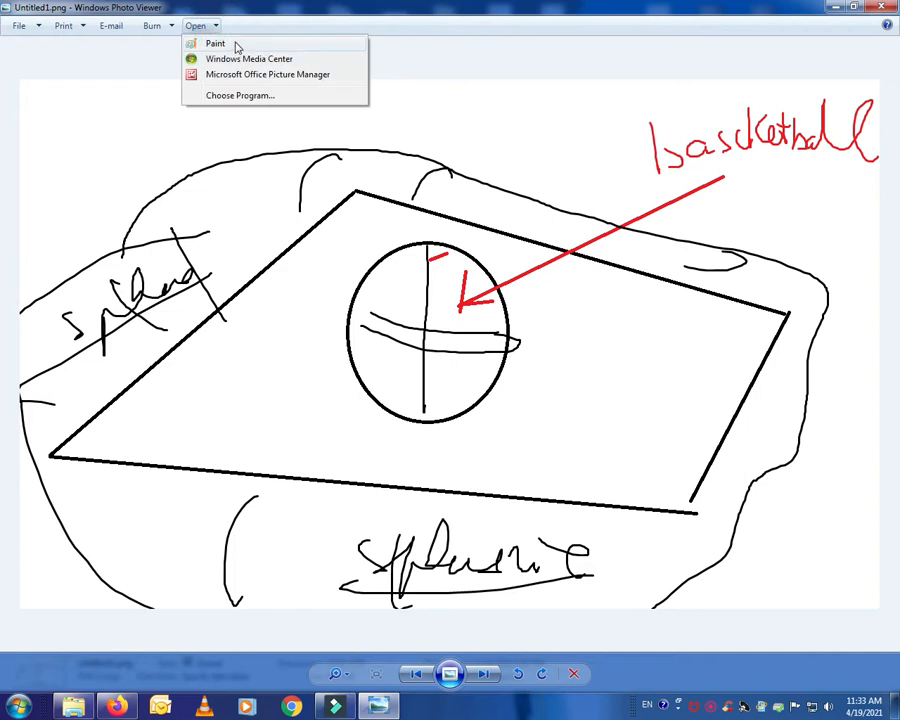
{"action": "left_click", "coordinate": [214, 43]}
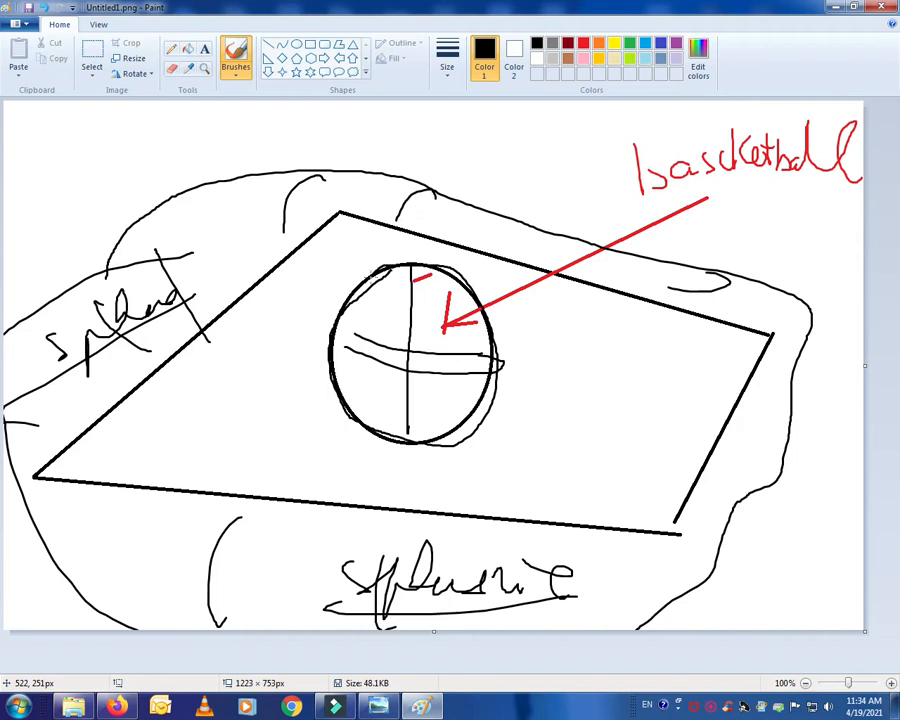
{"action": "mouse_move", "coordinate": [317, 308]}
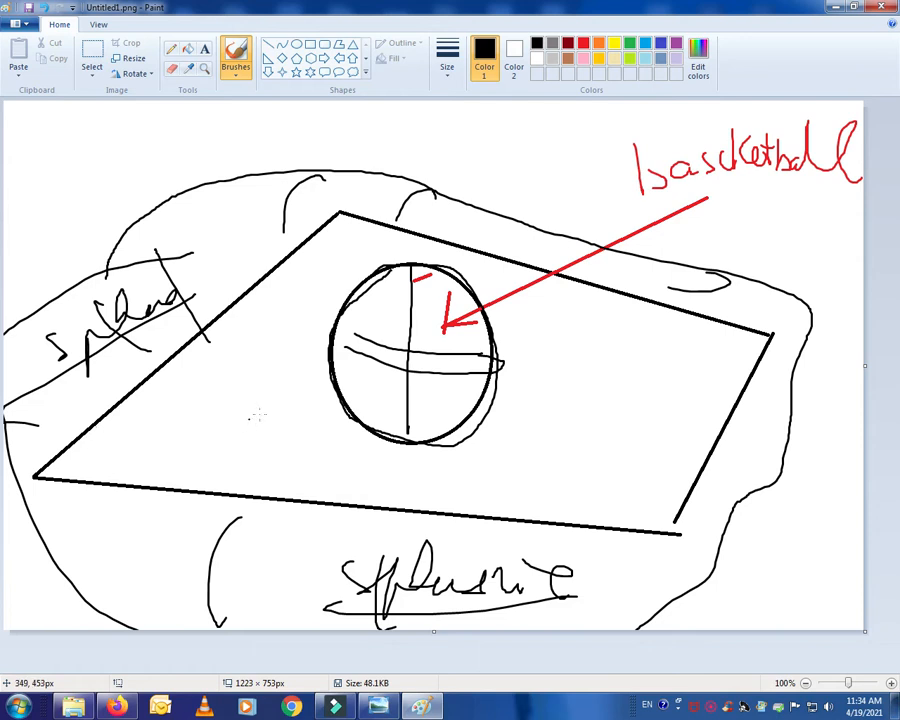
{"action": "left_click_drag", "start_coordinate": [345, 315], "coordinate": [390, 310]}
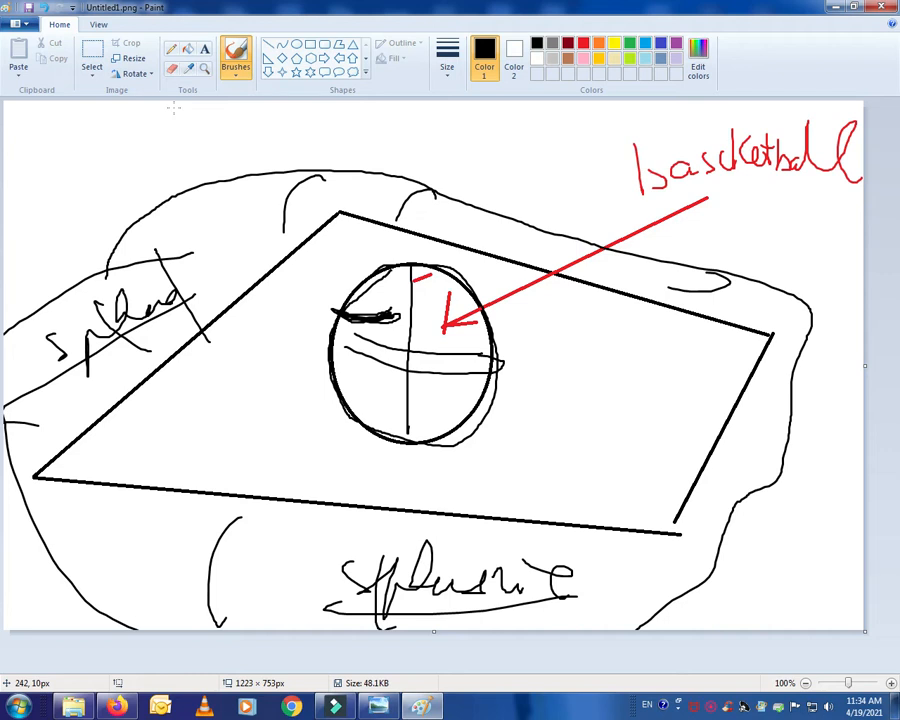
{"action": "mouse_move", "coordinate": [275, 248]}
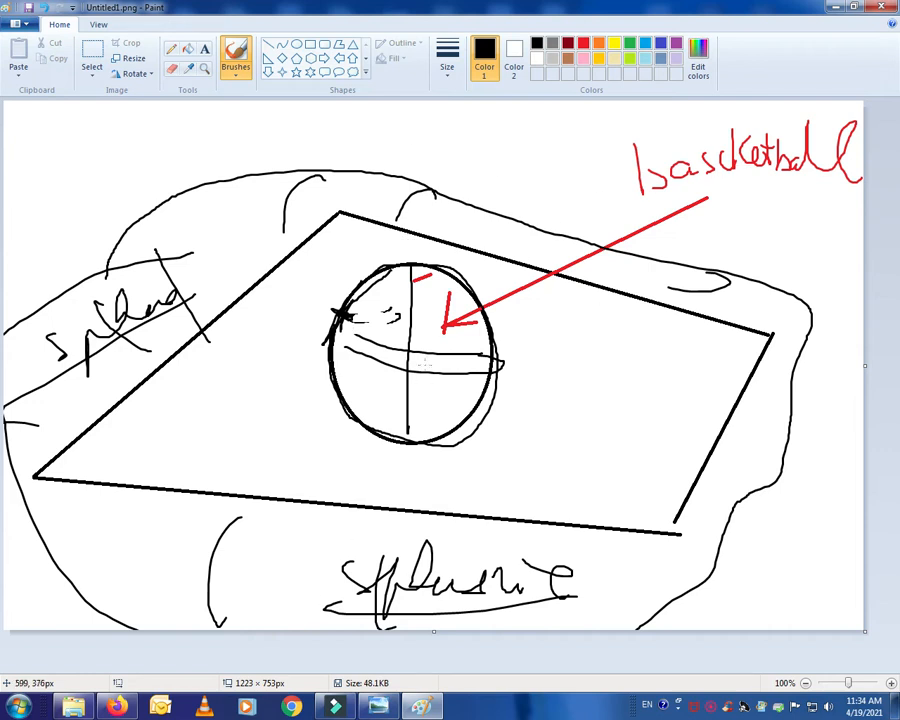
{"action": "mouse_move", "coordinate": [463, 238]}
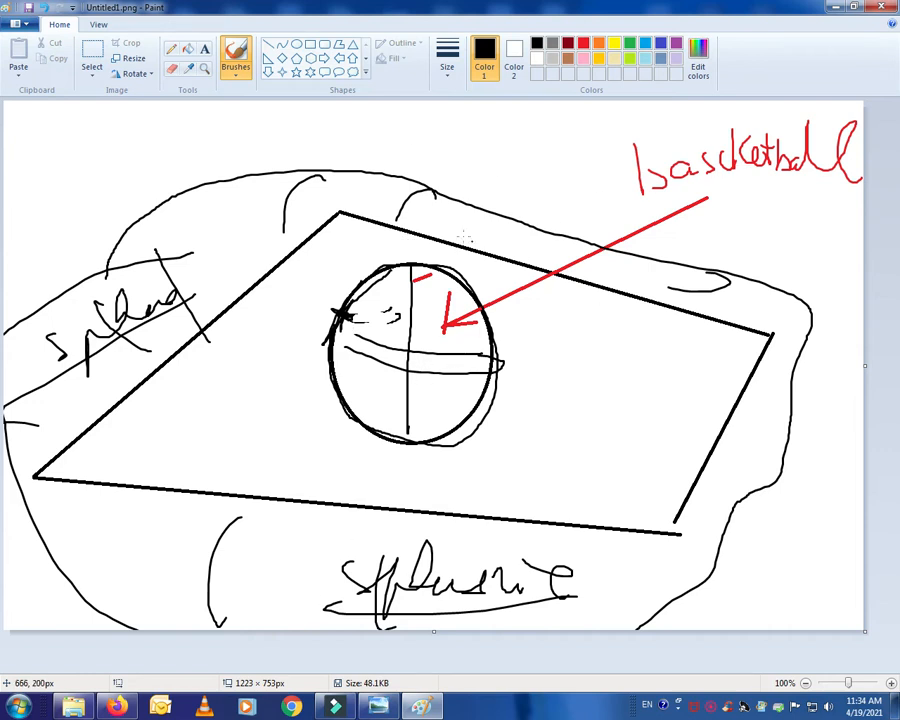
{"action": "mouse_move", "coordinate": [472, 330]}
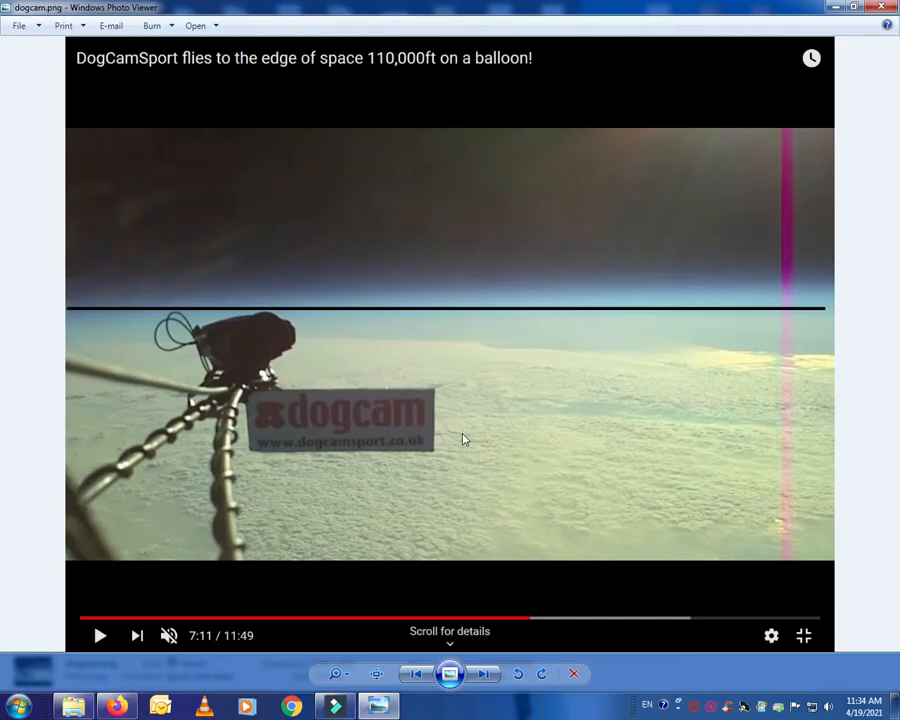
{"action": "mouse_move", "coordinate": [406, 82]}
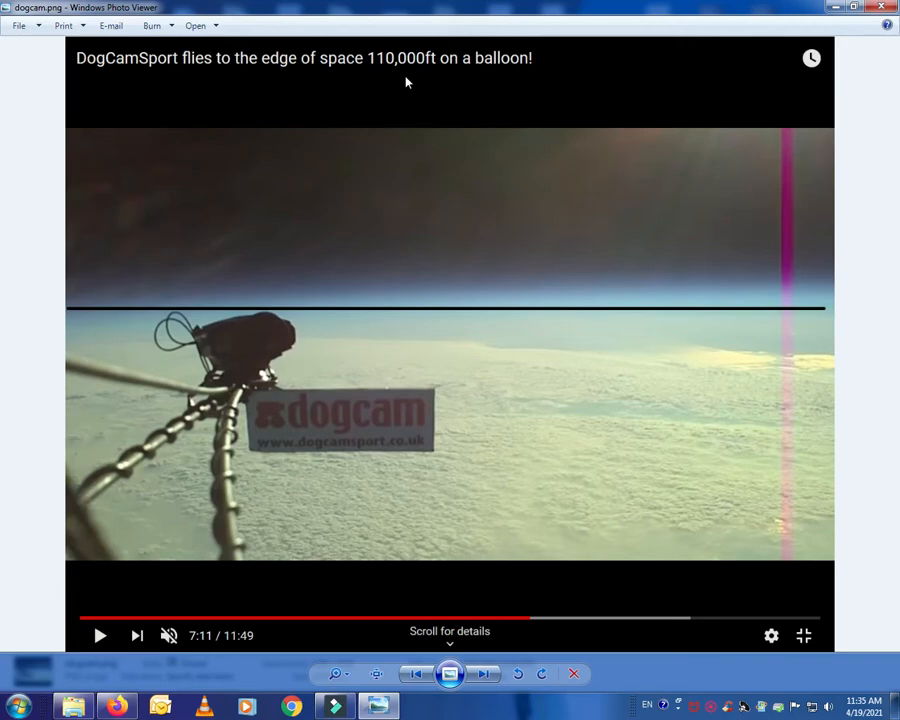
- Search Google for 'feet' and open the Romanian Wikipedia article 'Picior (unitate de măsură)'
{"action": "left_click", "coordinate": [116, 706]}
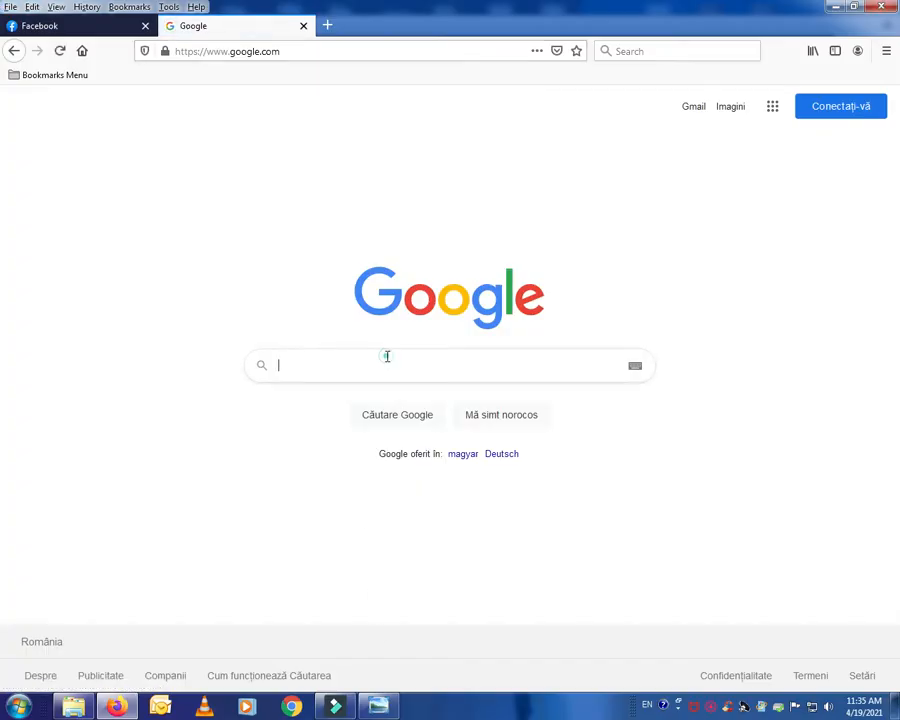
{"action": "type", "text": "feet"}
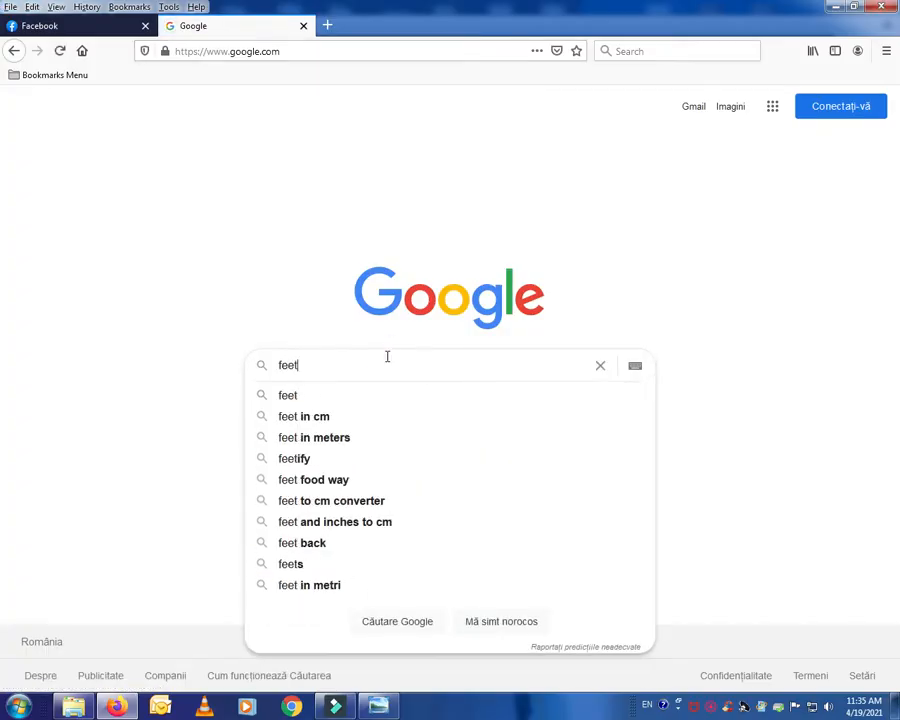
{"action": "key", "text": "Return"}
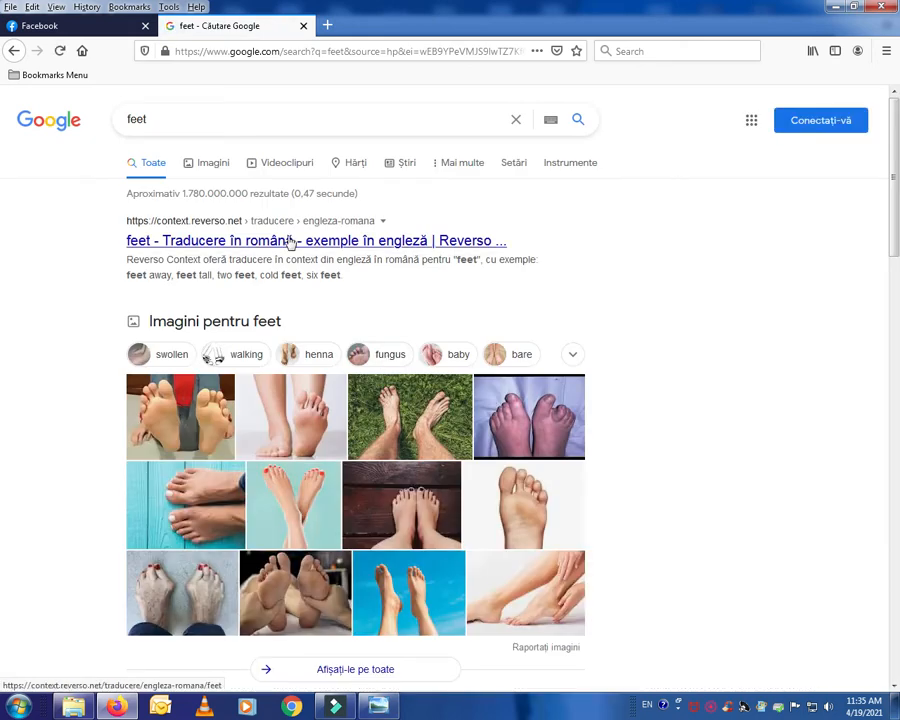
{"action": "left_click", "coordinate": [316, 240]}
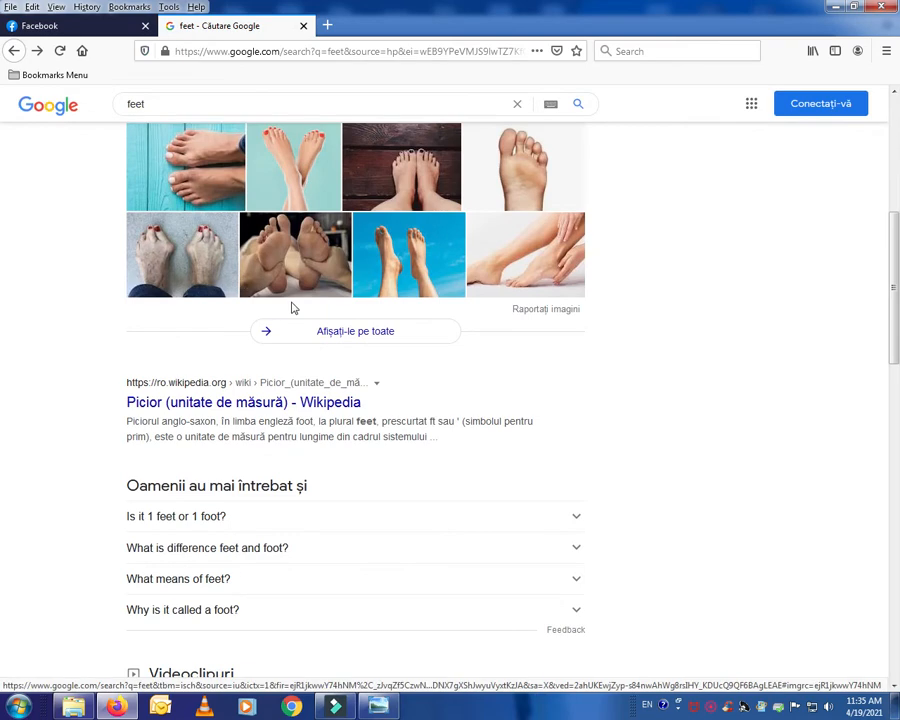
{"action": "left_click", "coordinate": [243, 401]}
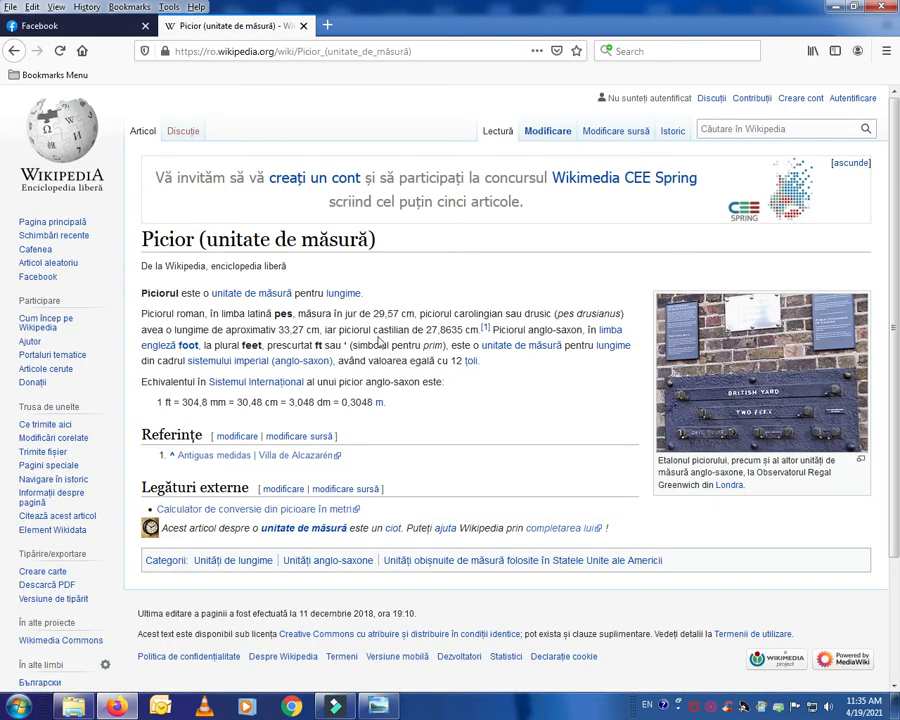
{"action": "mouse_move", "coordinate": [337, 425]}
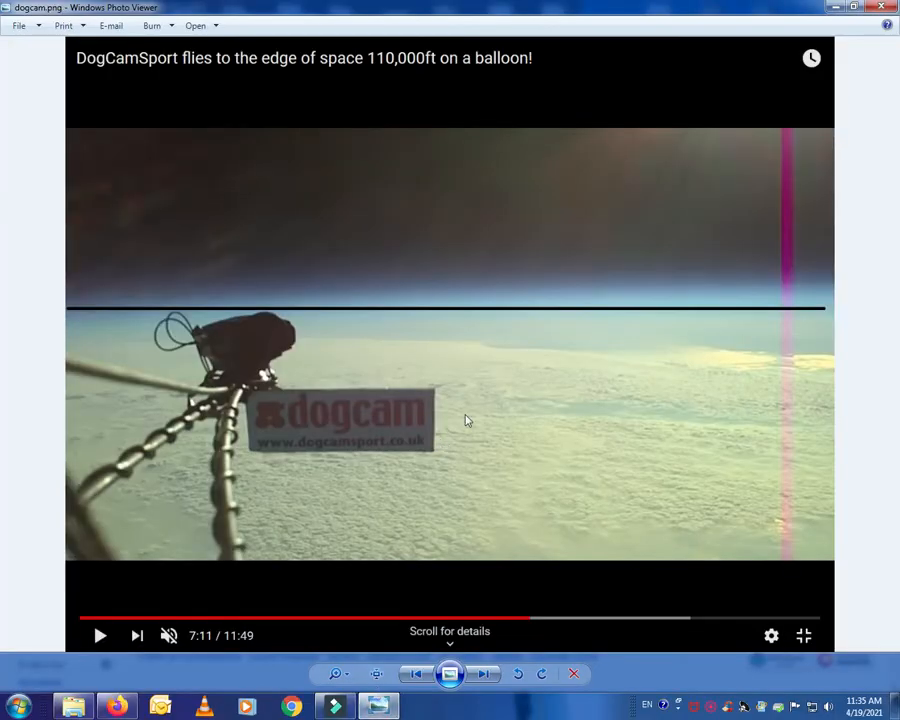
{"action": "mouse_move", "coordinate": [423, 75]}
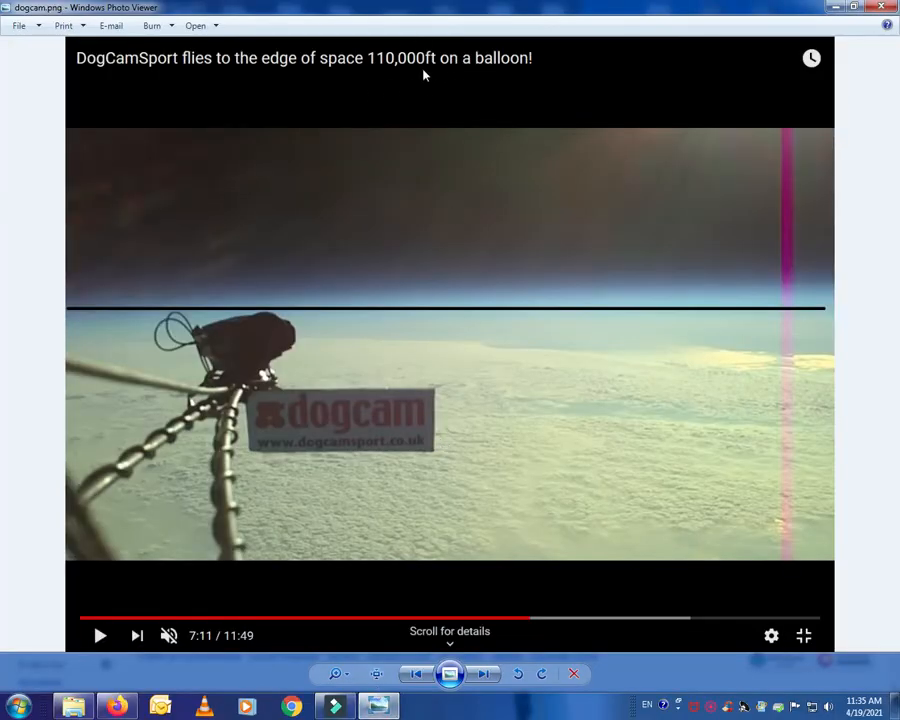
{"action": "mouse_move", "coordinate": [408, 95]}
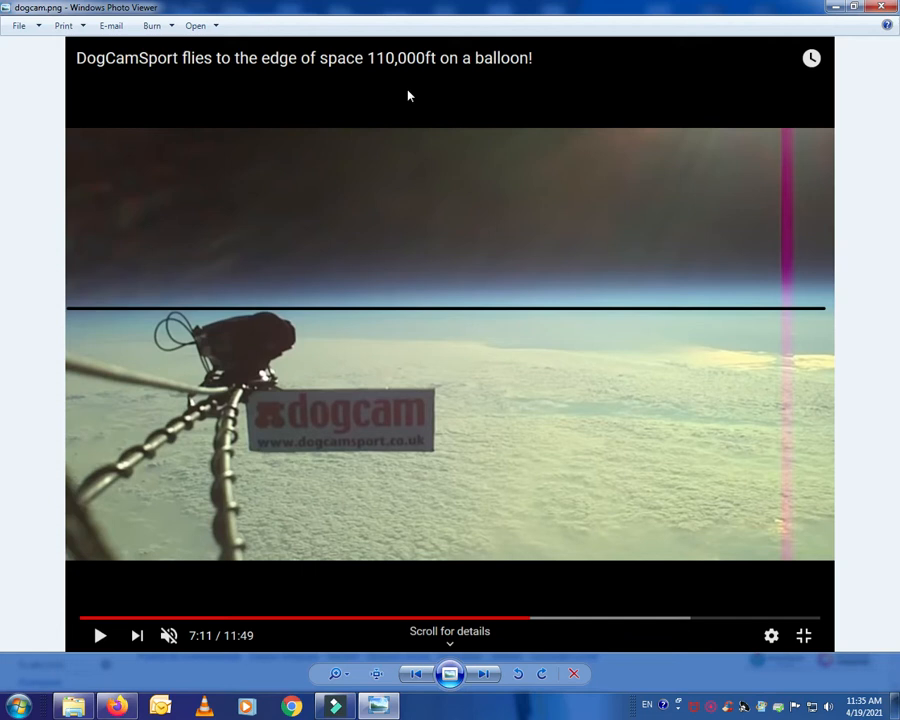
{"action": "mouse_move", "coordinate": [532, 404]}
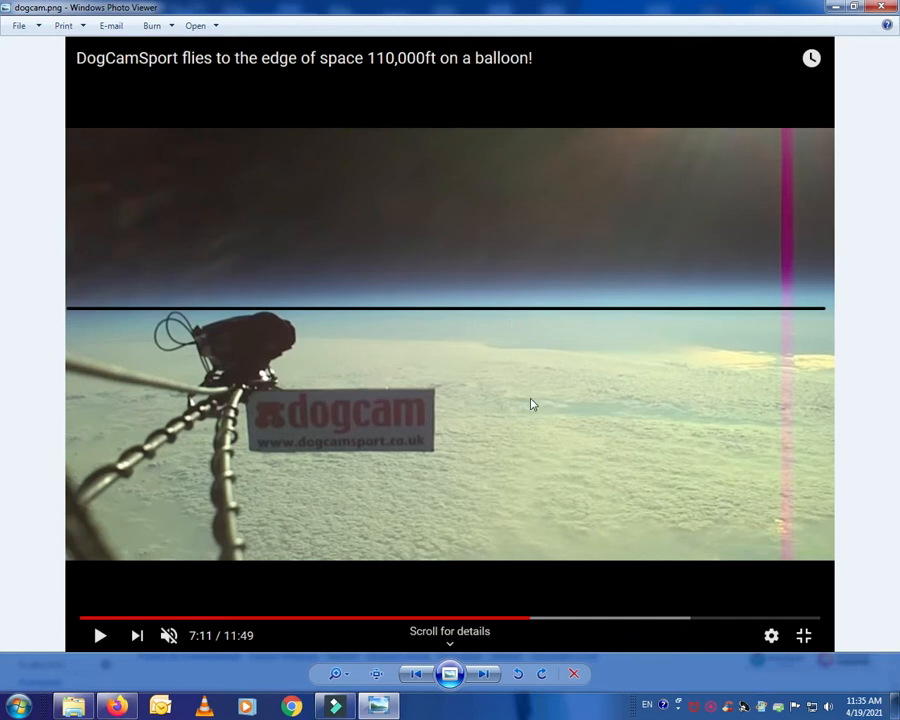
{"action": "mouse_move", "coordinate": [409, 397]}
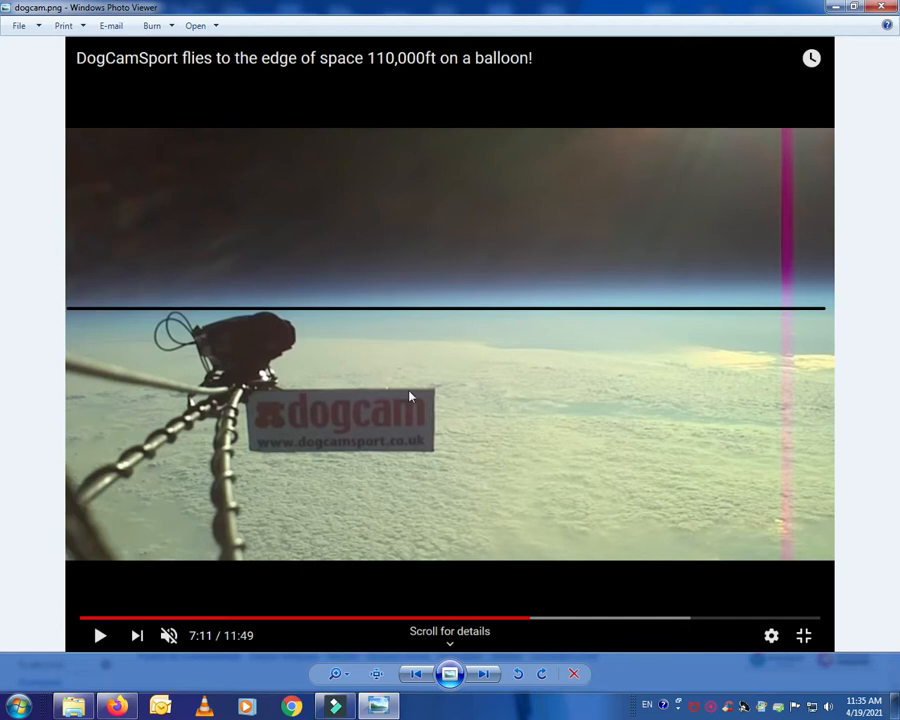
{"action": "mouse_move", "coordinate": [532, 442]}
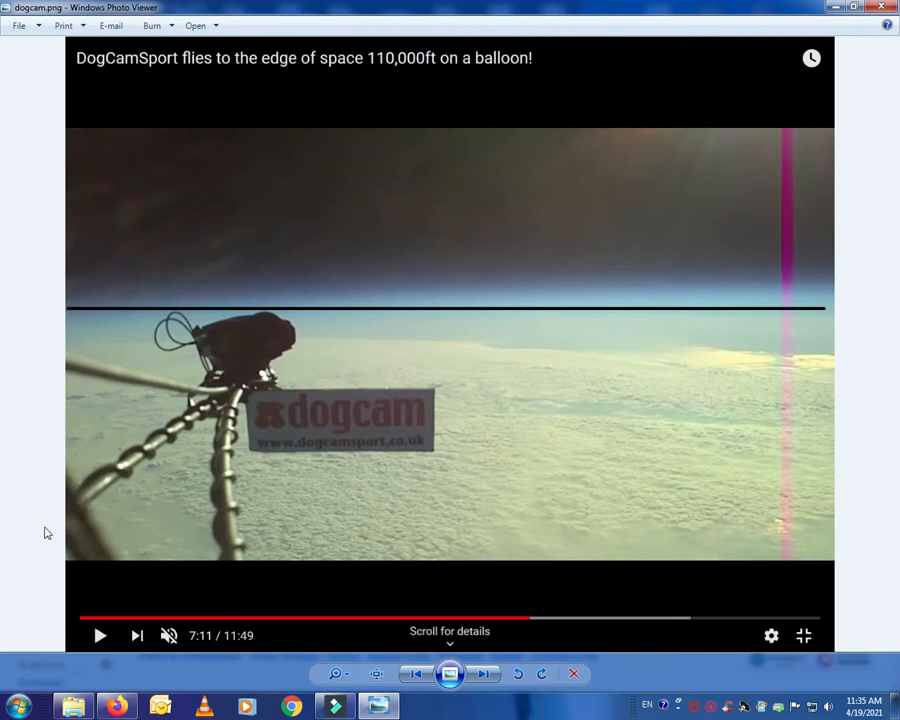
- Launch Calculator from the Start menu over the 110,000 ft balloon photo
{"action": "left_click", "coordinate": [17, 707]}
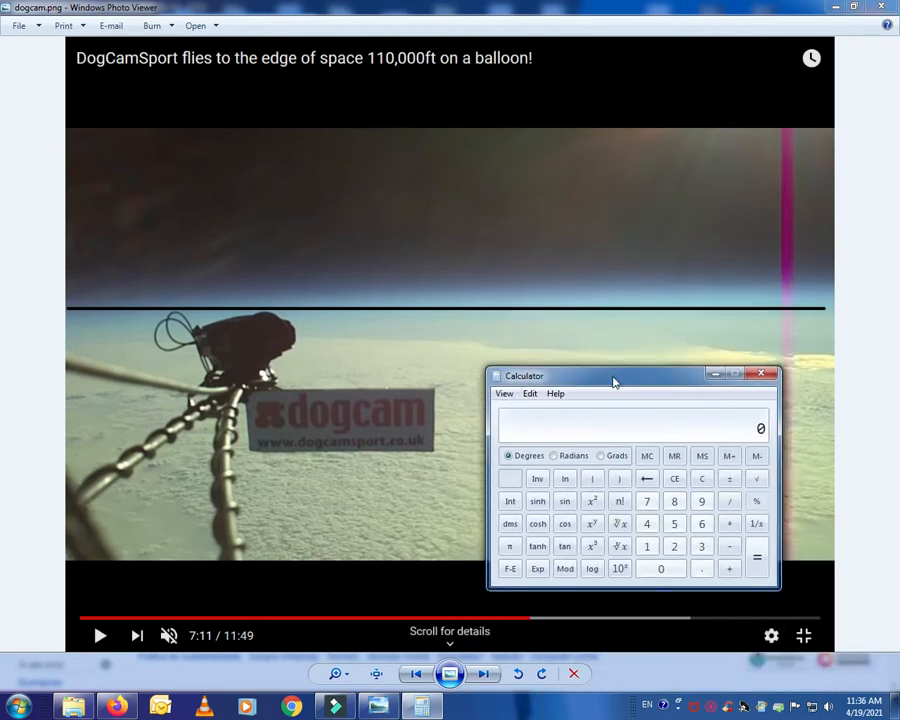
- Nudge Calculator up, check 1 ft = 0.3048 m on Wikipedia, then return to Calculator
{"action": "left_click_drag", "start_coordinate": [614, 381], "coordinate": [637, 368]}
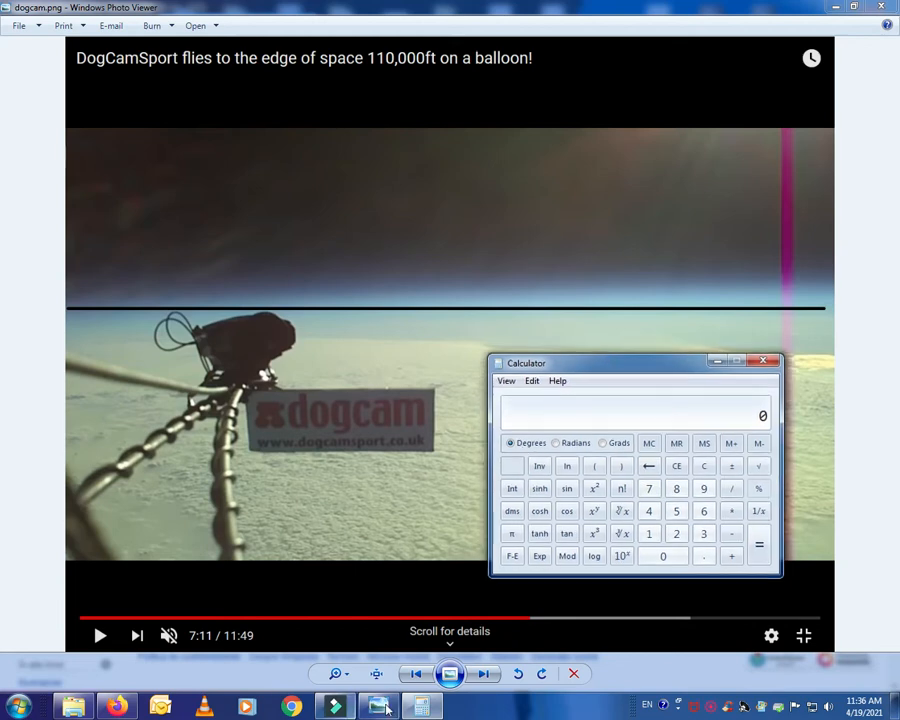
{"action": "left_click", "coordinate": [117, 707]}
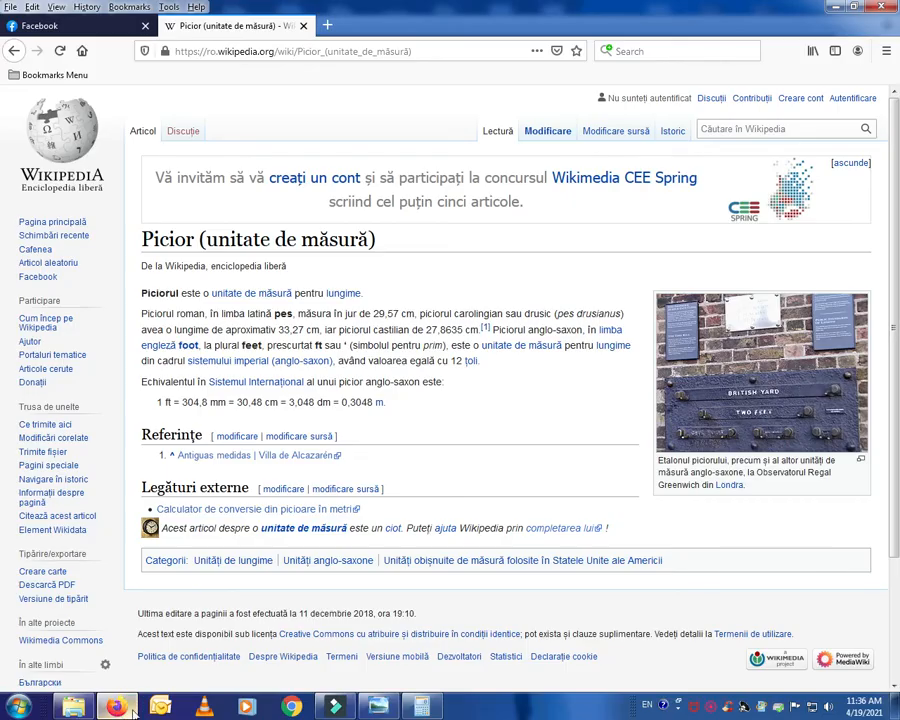
{"action": "mouse_move", "coordinate": [188, 656]}
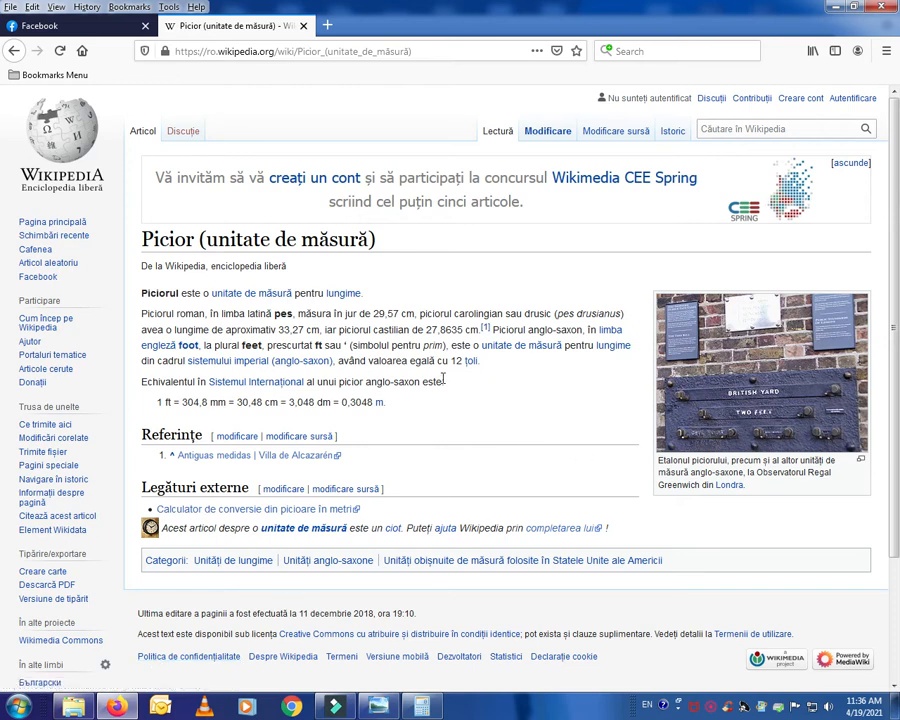
{"action": "mouse_move", "coordinate": [3, 302]}
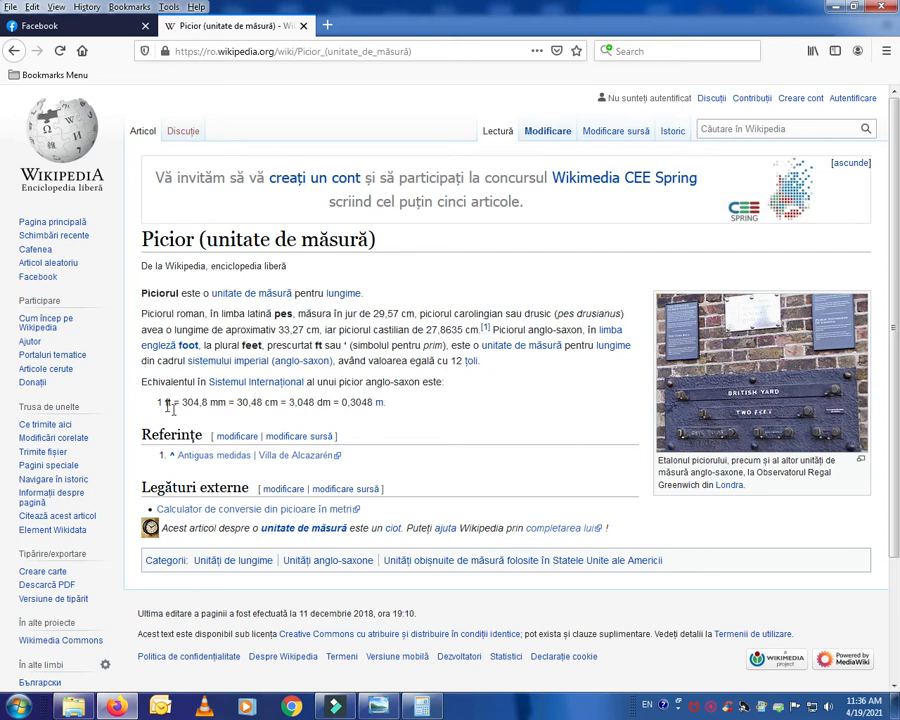
{"action": "mouse_move", "coordinate": [360, 417]}
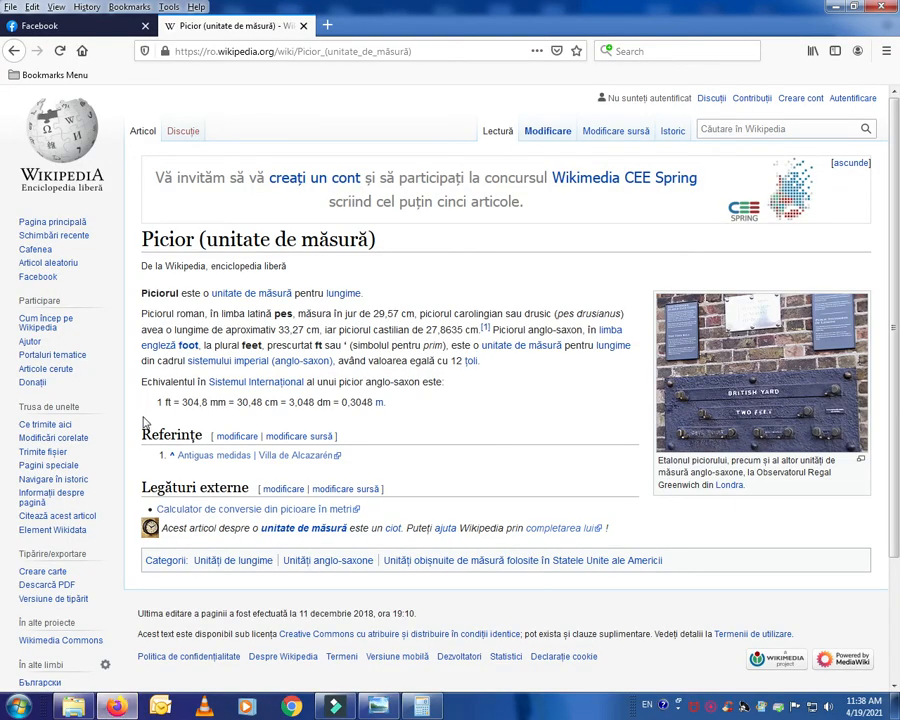
{"action": "mouse_move", "coordinate": [378, 420]}
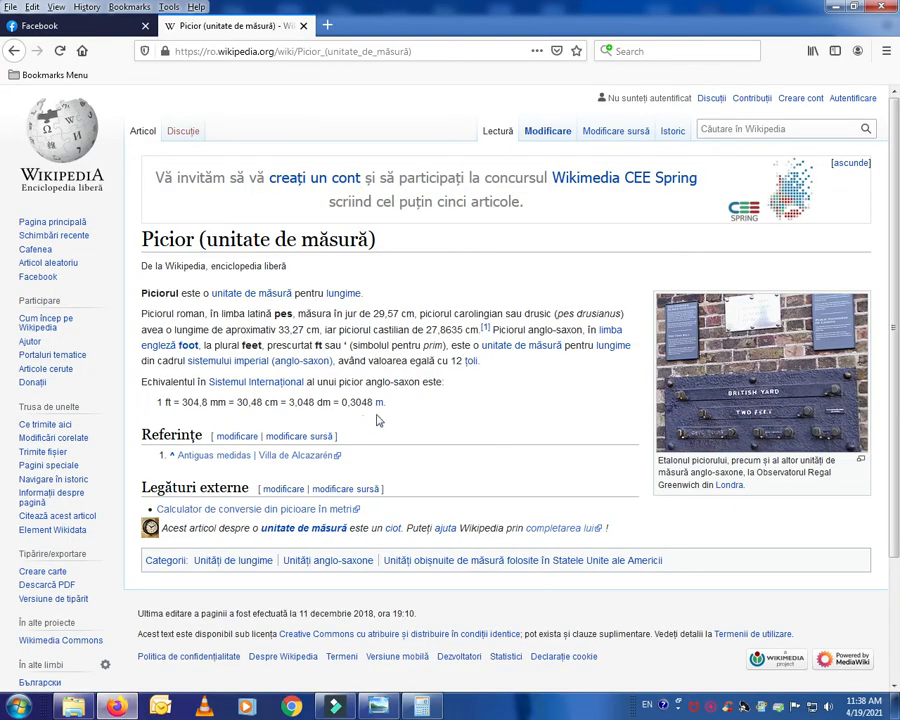
{"action": "left_click", "coordinate": [117, 707]}
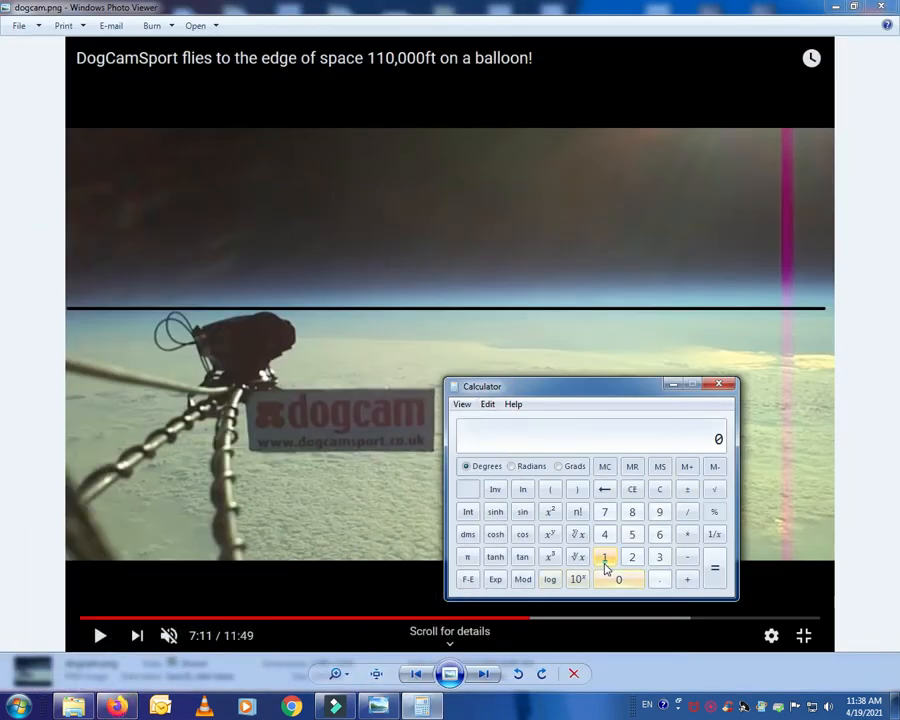
- Multiply the 110000 ft altitude by 0.3048 to get 33,528 metres
{"action": "left_click", "coordinate": [618, 579]}
{"action": "type", "text": "110000 *"}
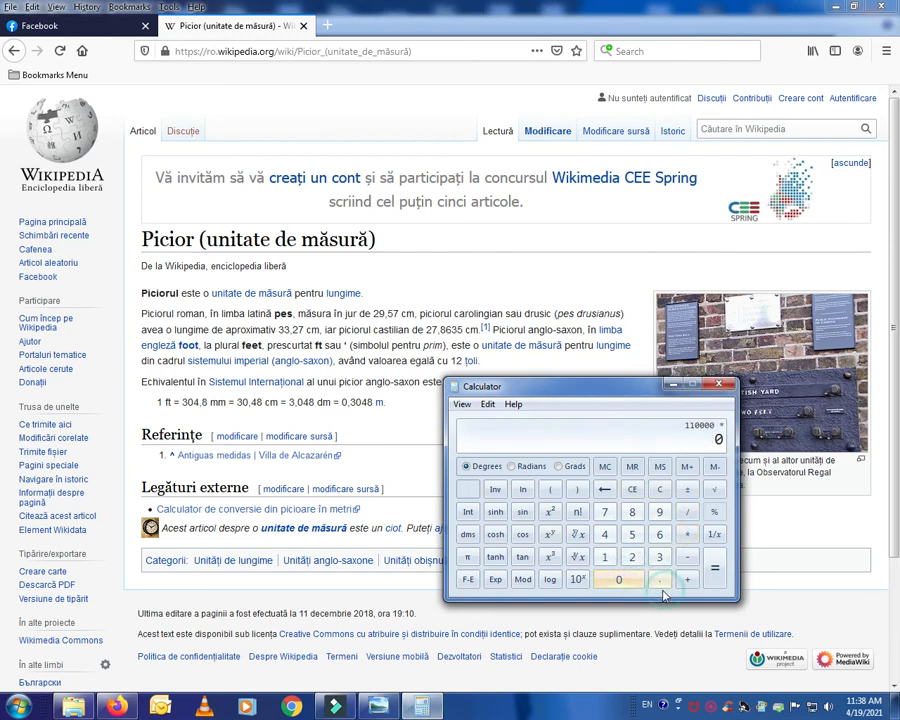
{"action": "left_click", "coordinate": [659, 580]}
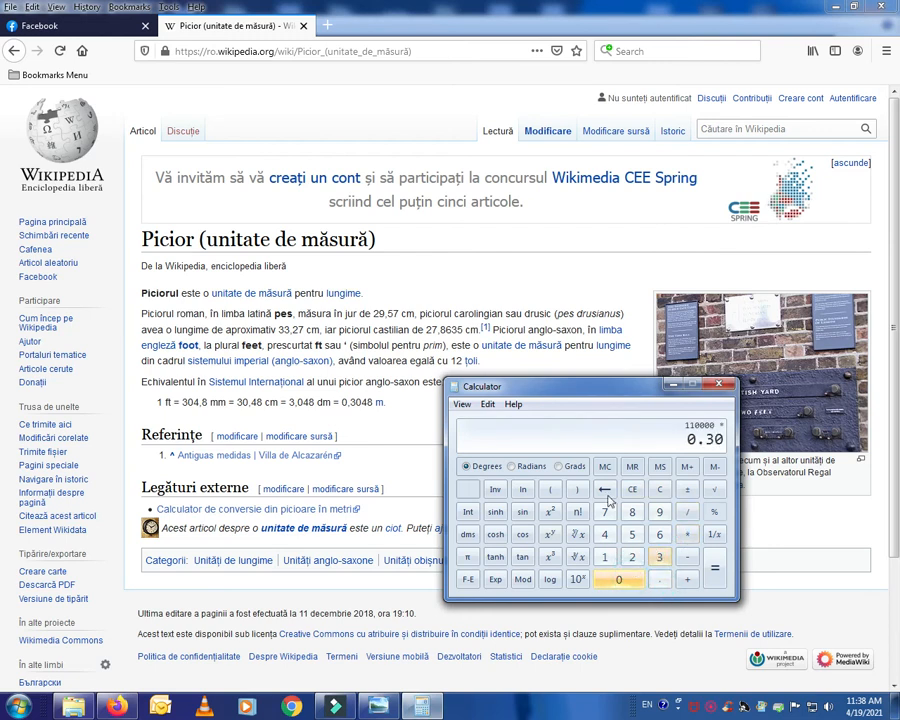
{"action": "left_click", "coordinate": [714, 568]}
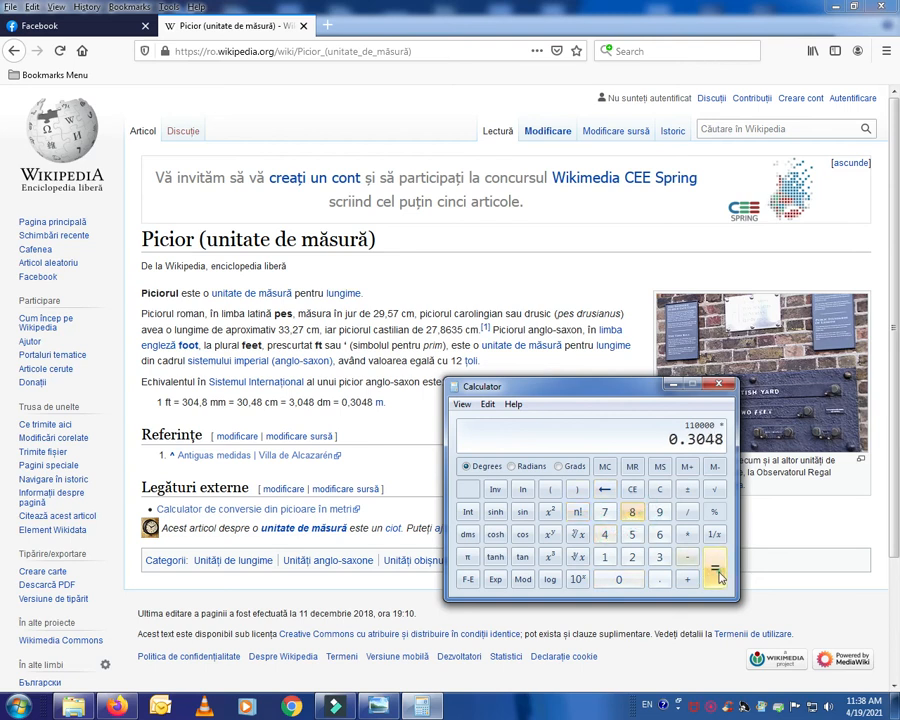
{"action": "left_click", "coordinate": [714, 568]}
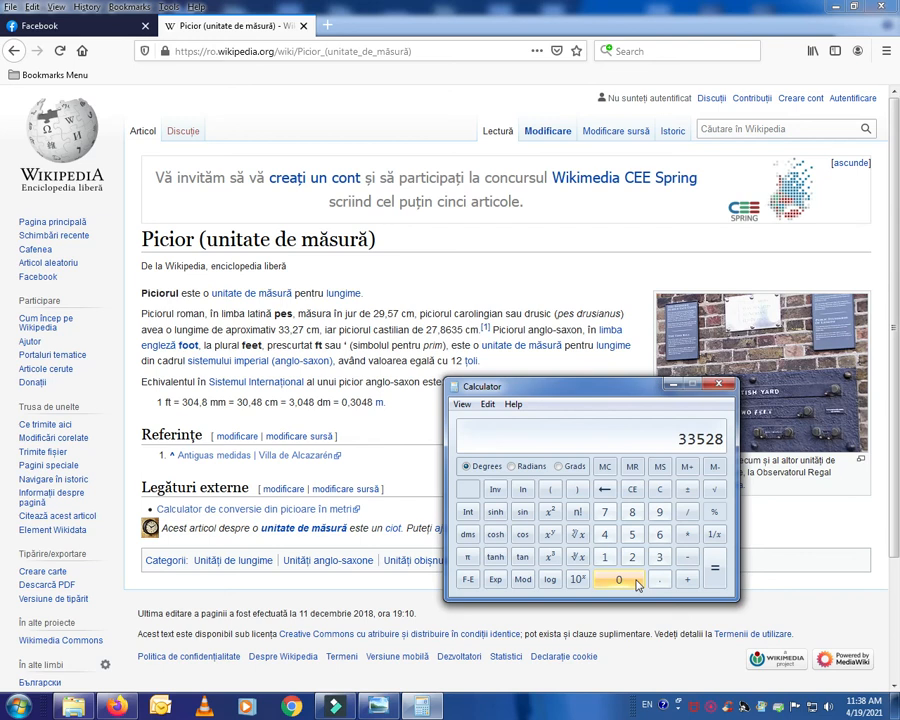
- Divide by 1000 to get 33.528 km, then minimize Calculator
{"action": "left_click", "coordinate": [687, 510]}
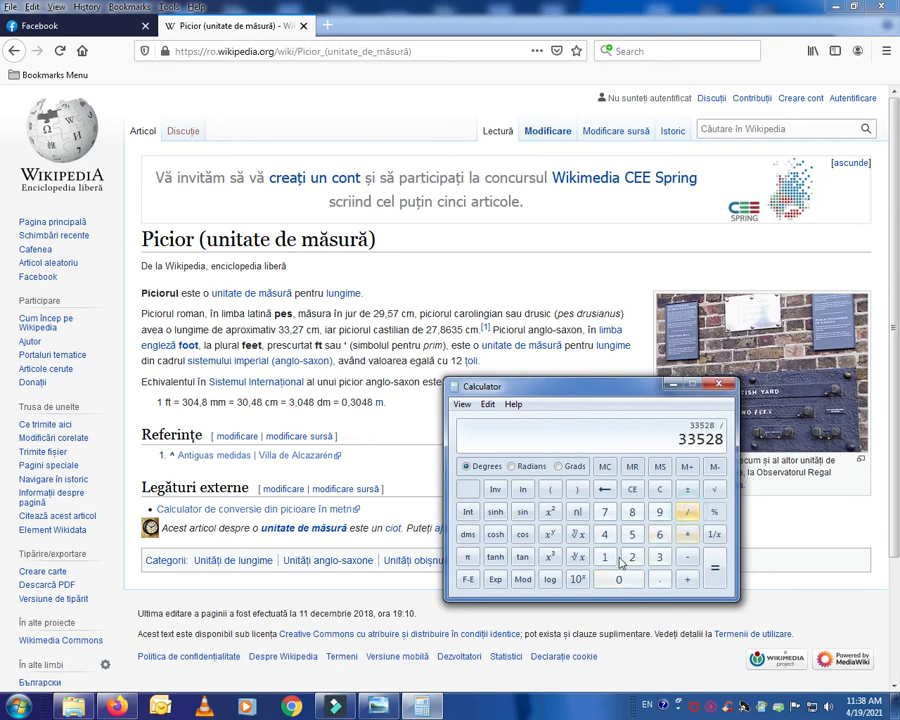
{"action": "left_click", "coordinate": [618, 580]}
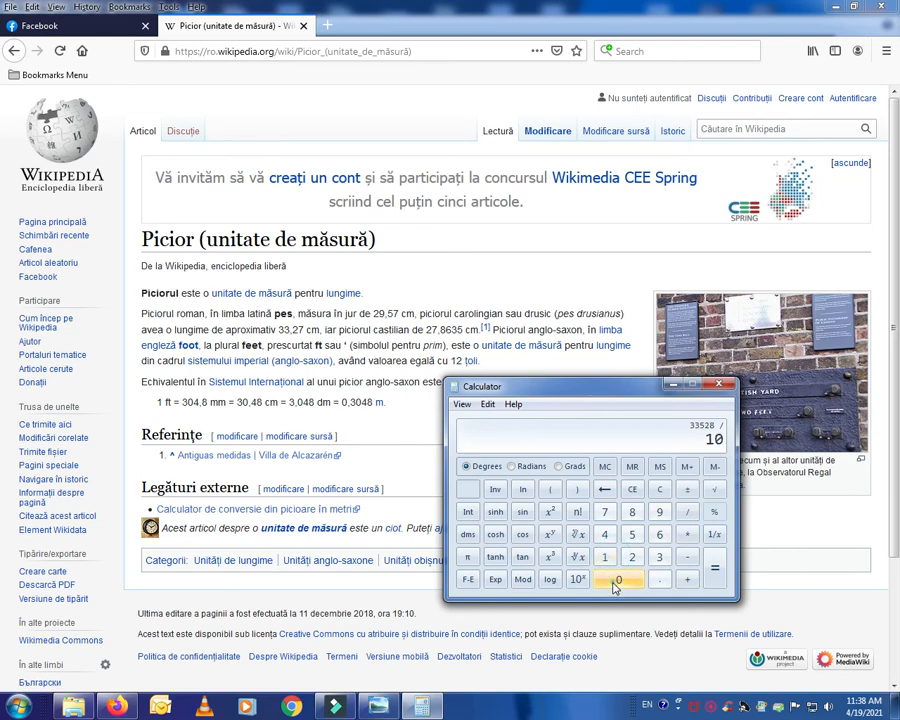
{"action": "left_click", "coordinate": [618, 580]}
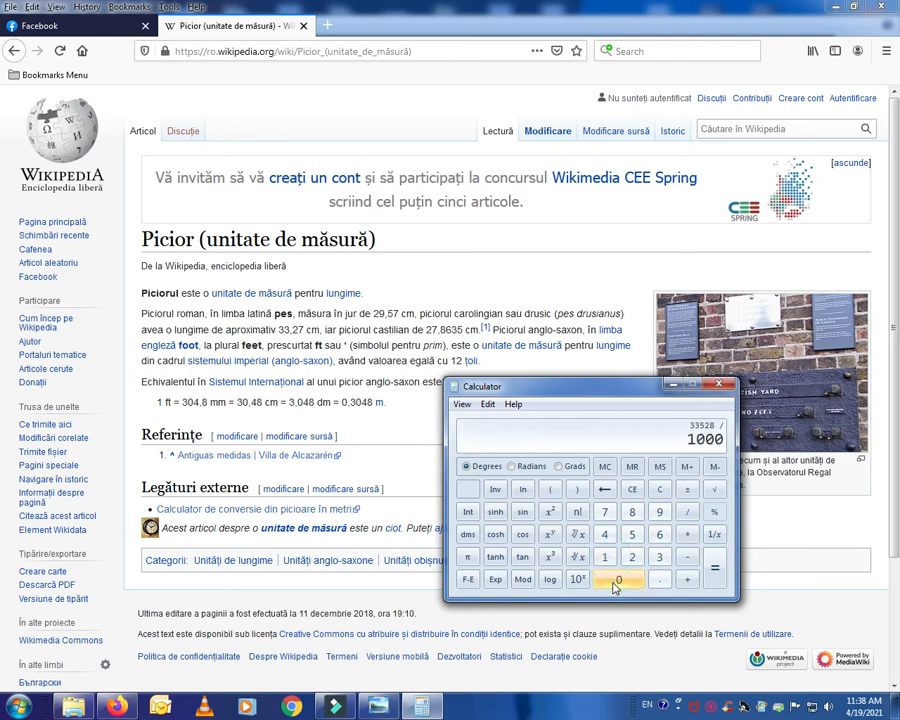
{"action": "left_click", "coordinate": [714, 568]}
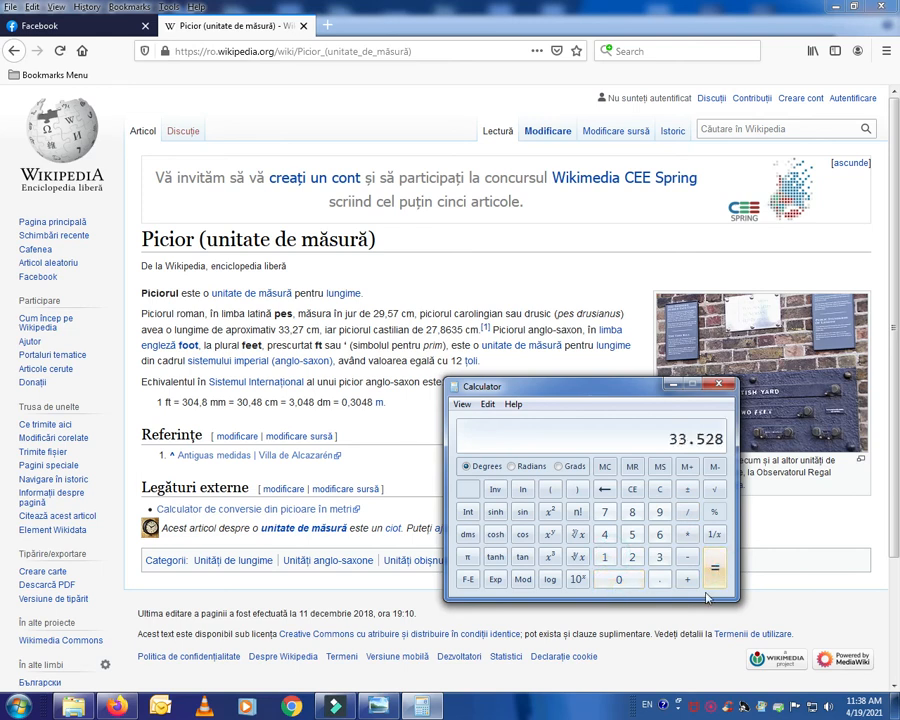
{"action": "left_click", "coordinate": [718, 386]}
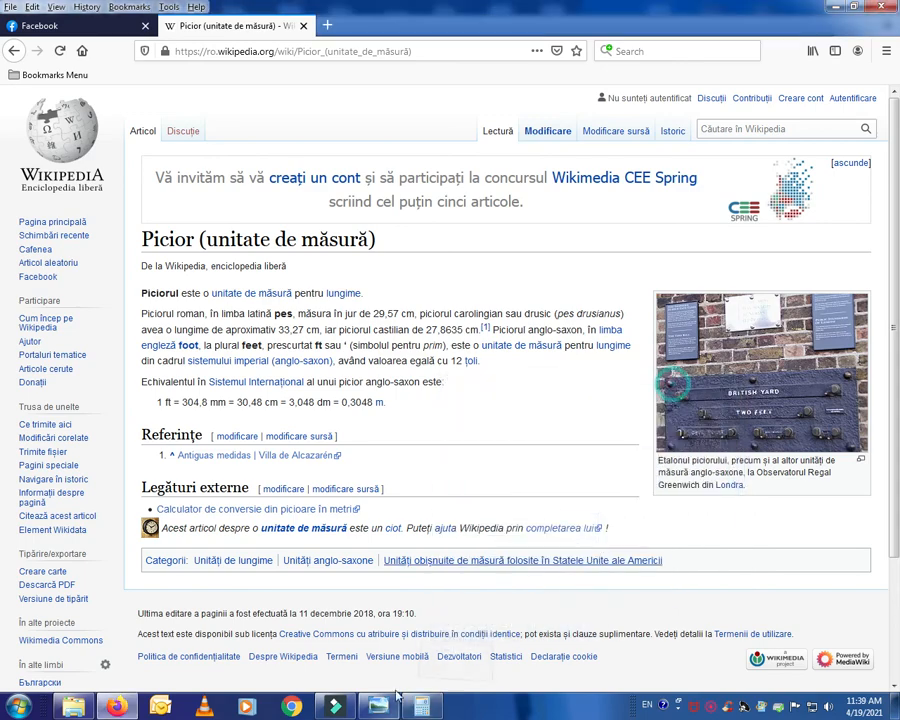